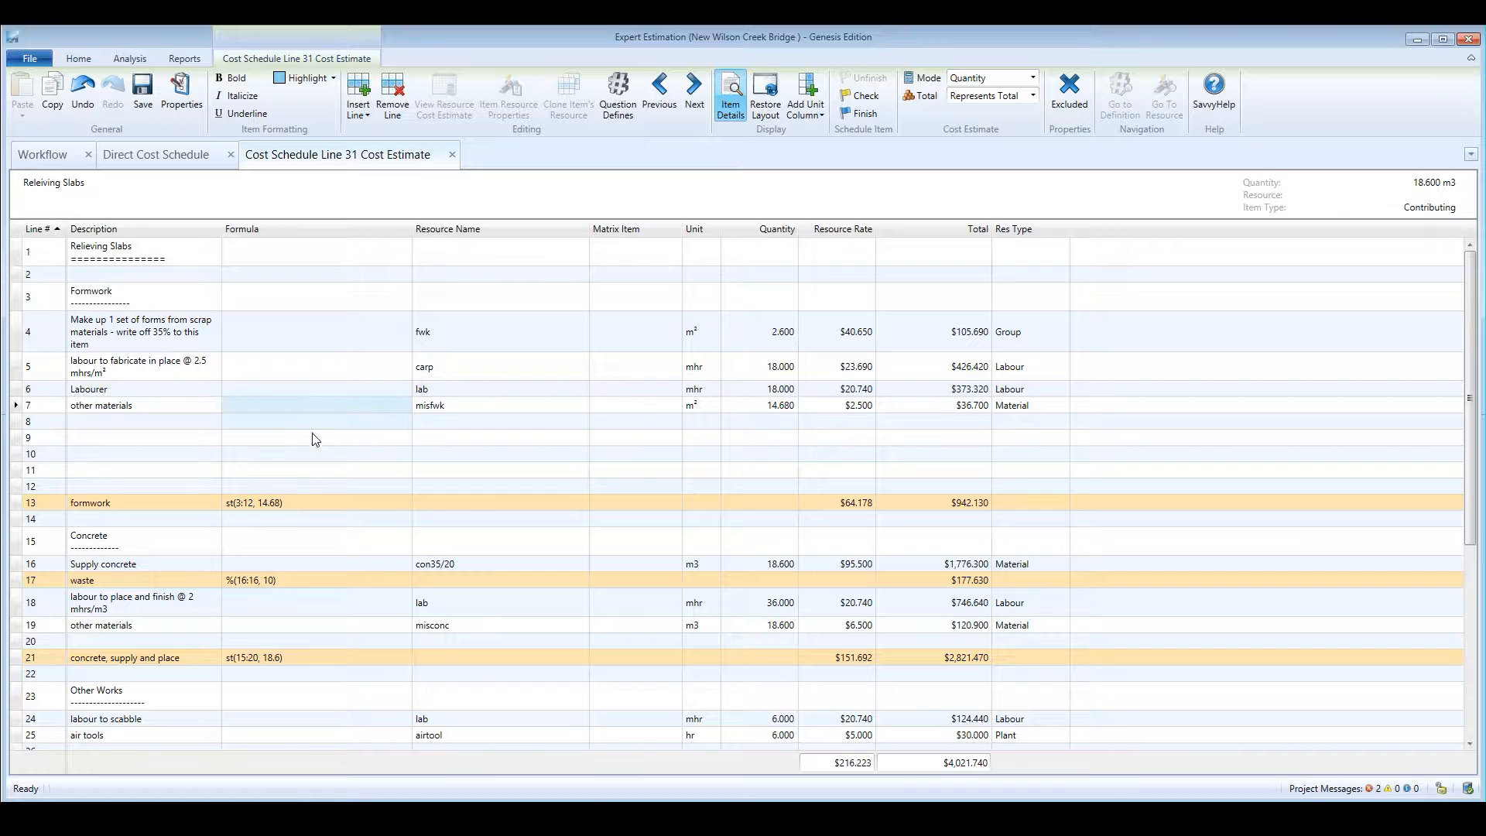
Begin editing the Formula cell of line 9 in the Relieving Slabs estimate
click(316, 437)
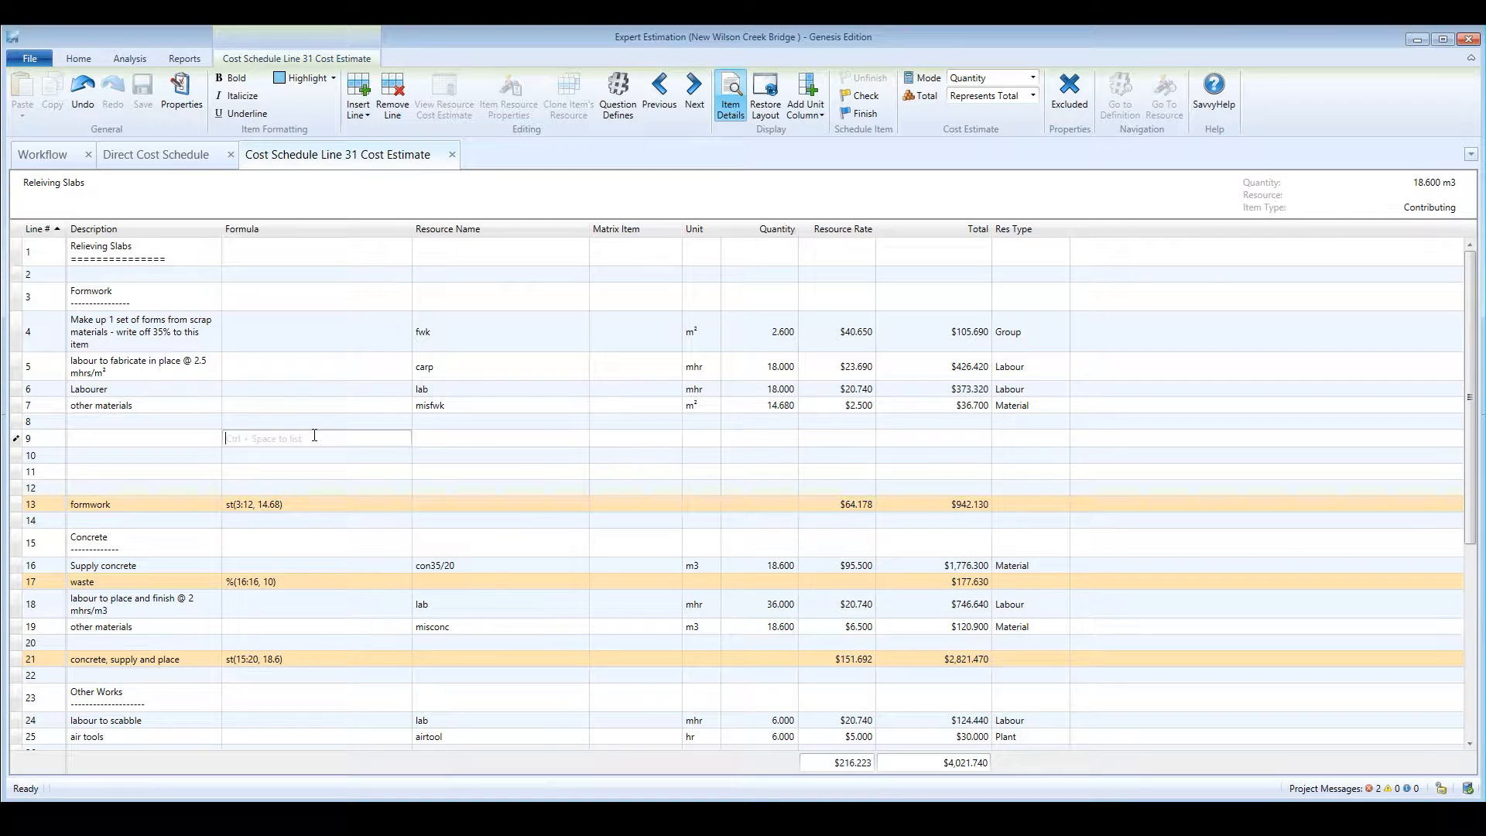
Enter SmRes(1:9, "lab") on line 9, giving a quantity of 18.000
text(SmR)
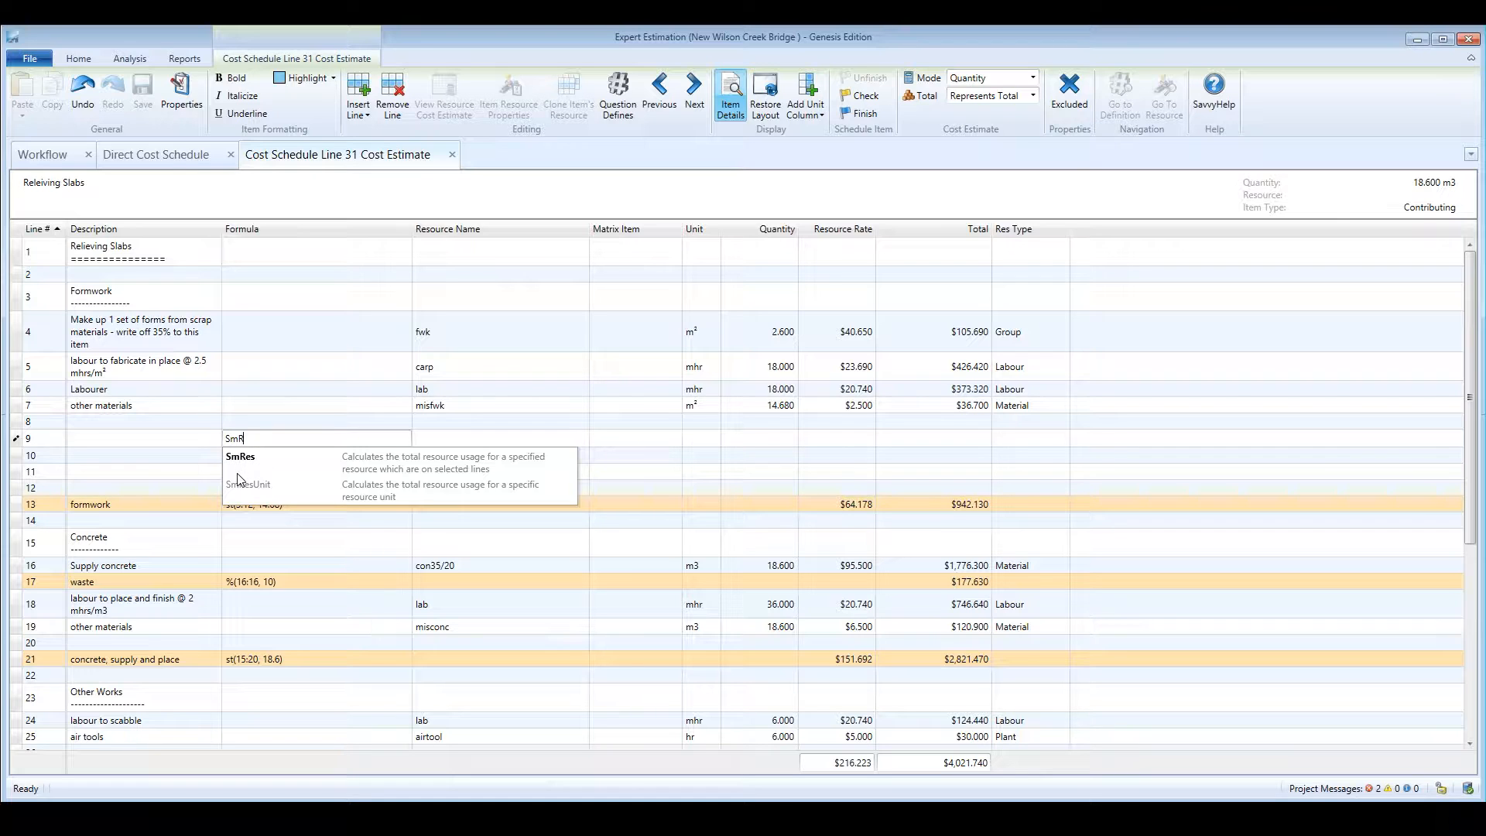
mouse_move(249, 484)
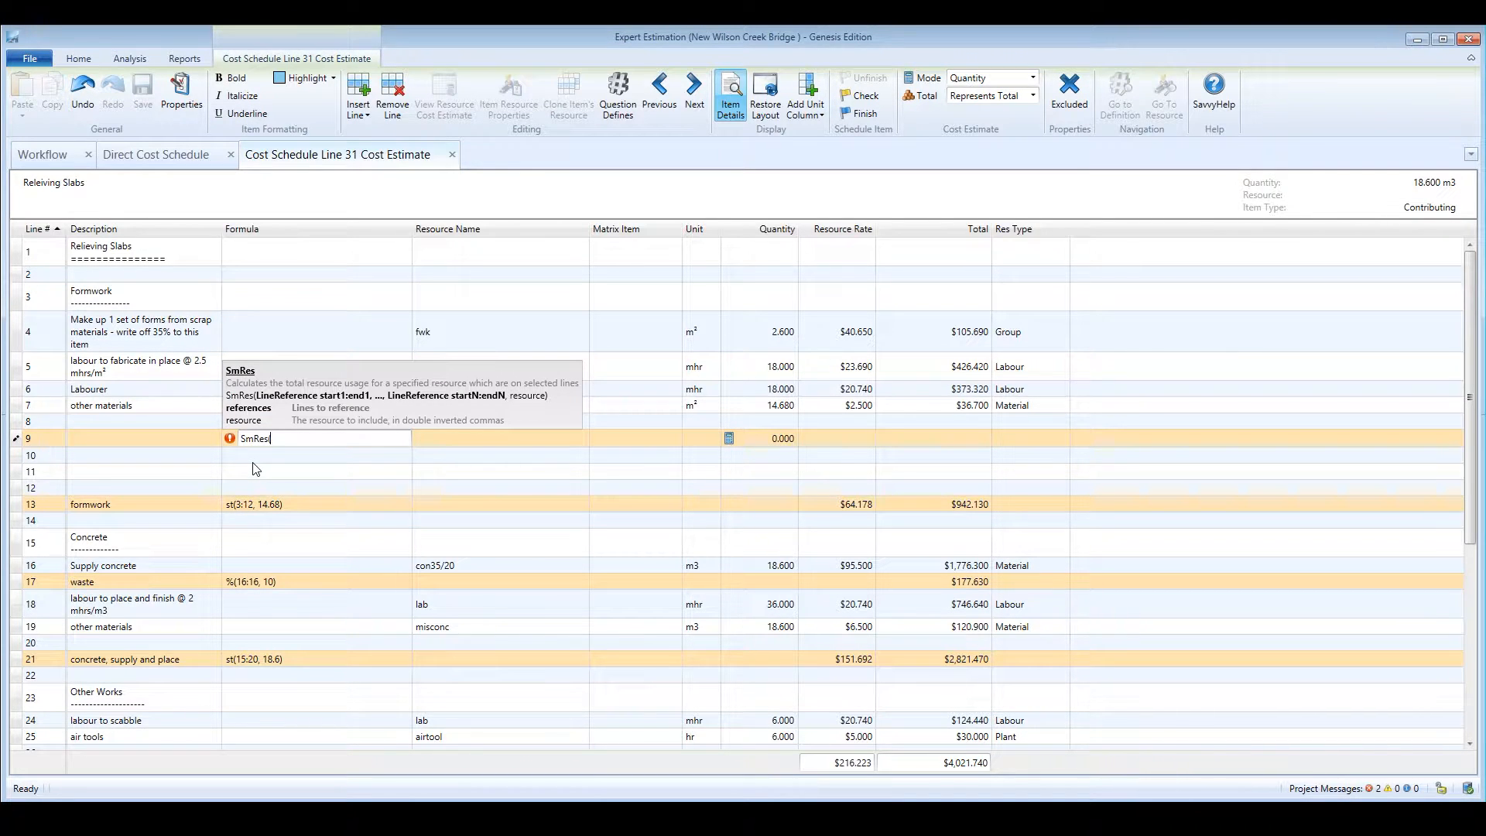
text((1:9,)
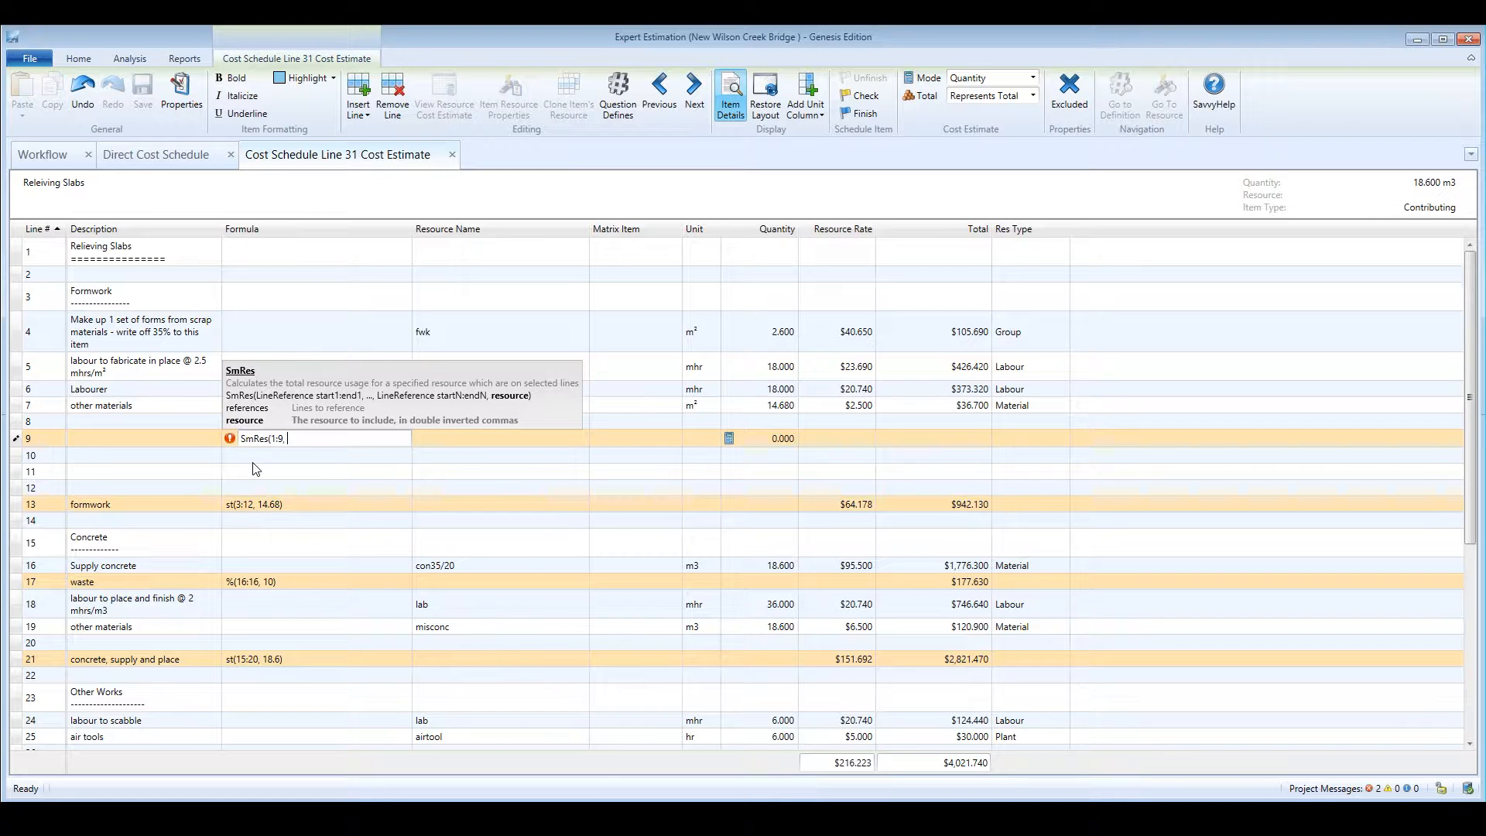
text("l)
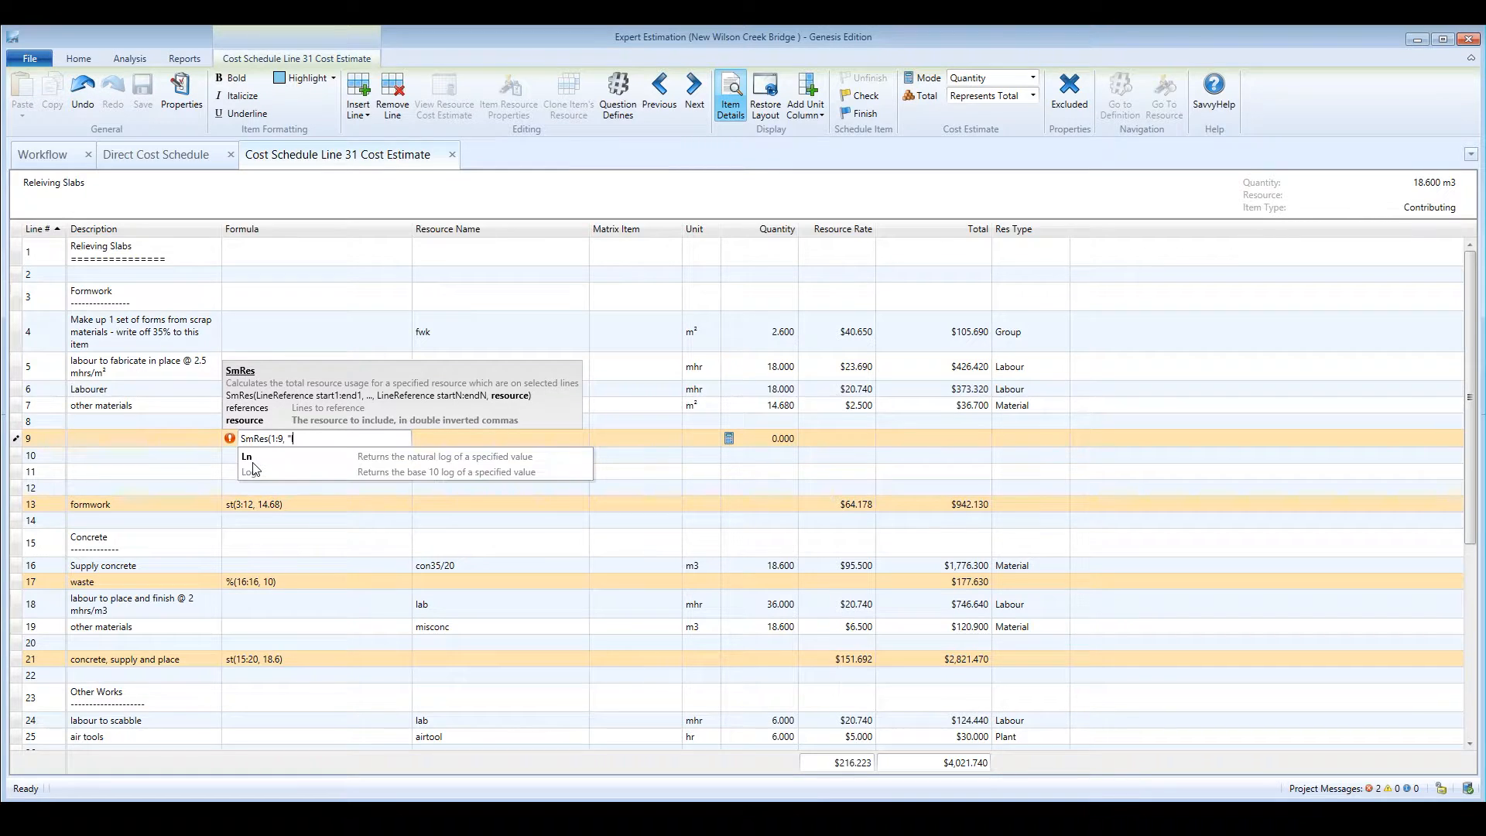
text(ab)
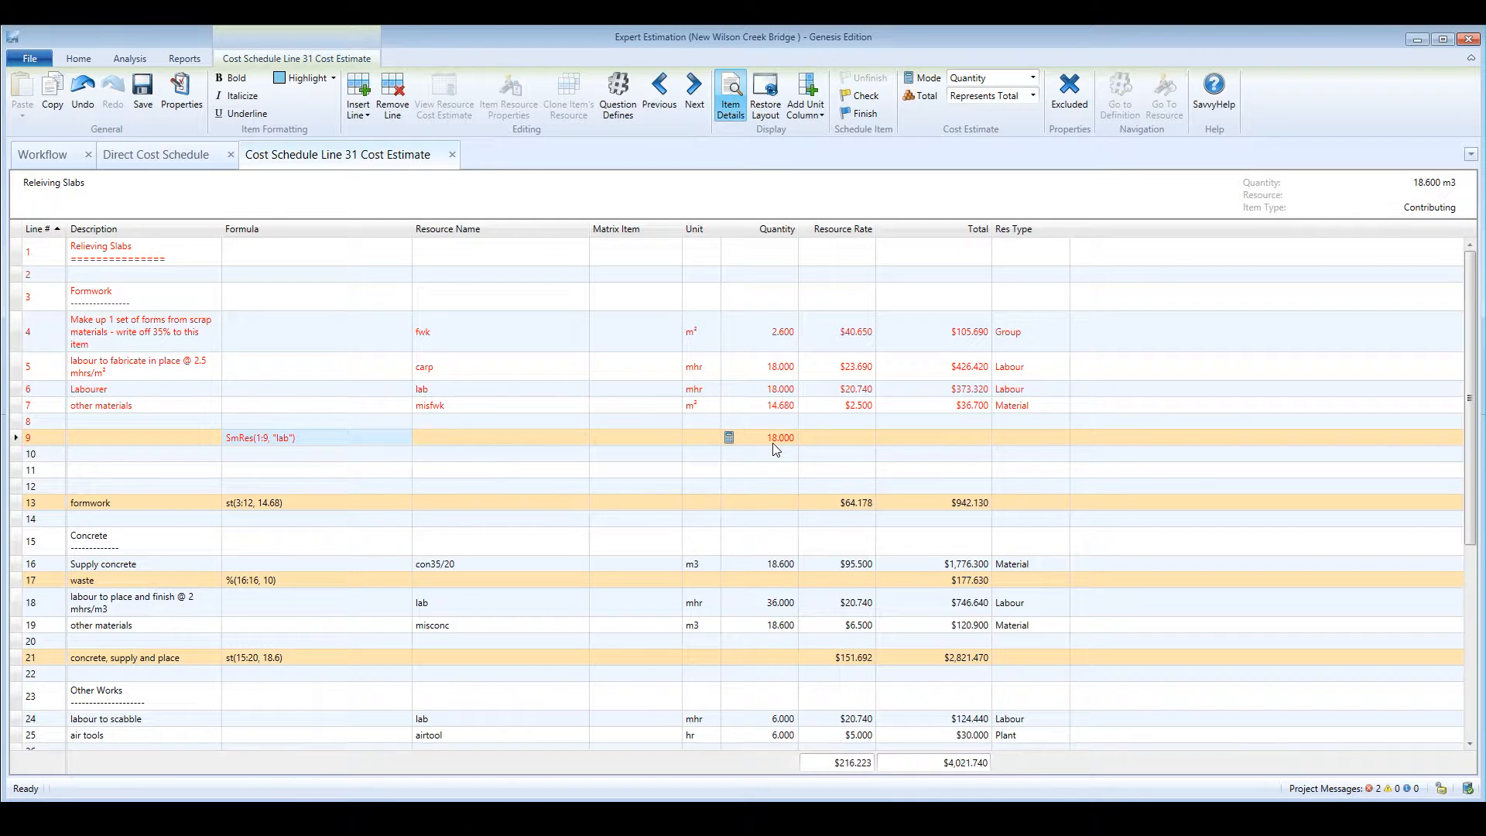
mouse_move(772, 401)
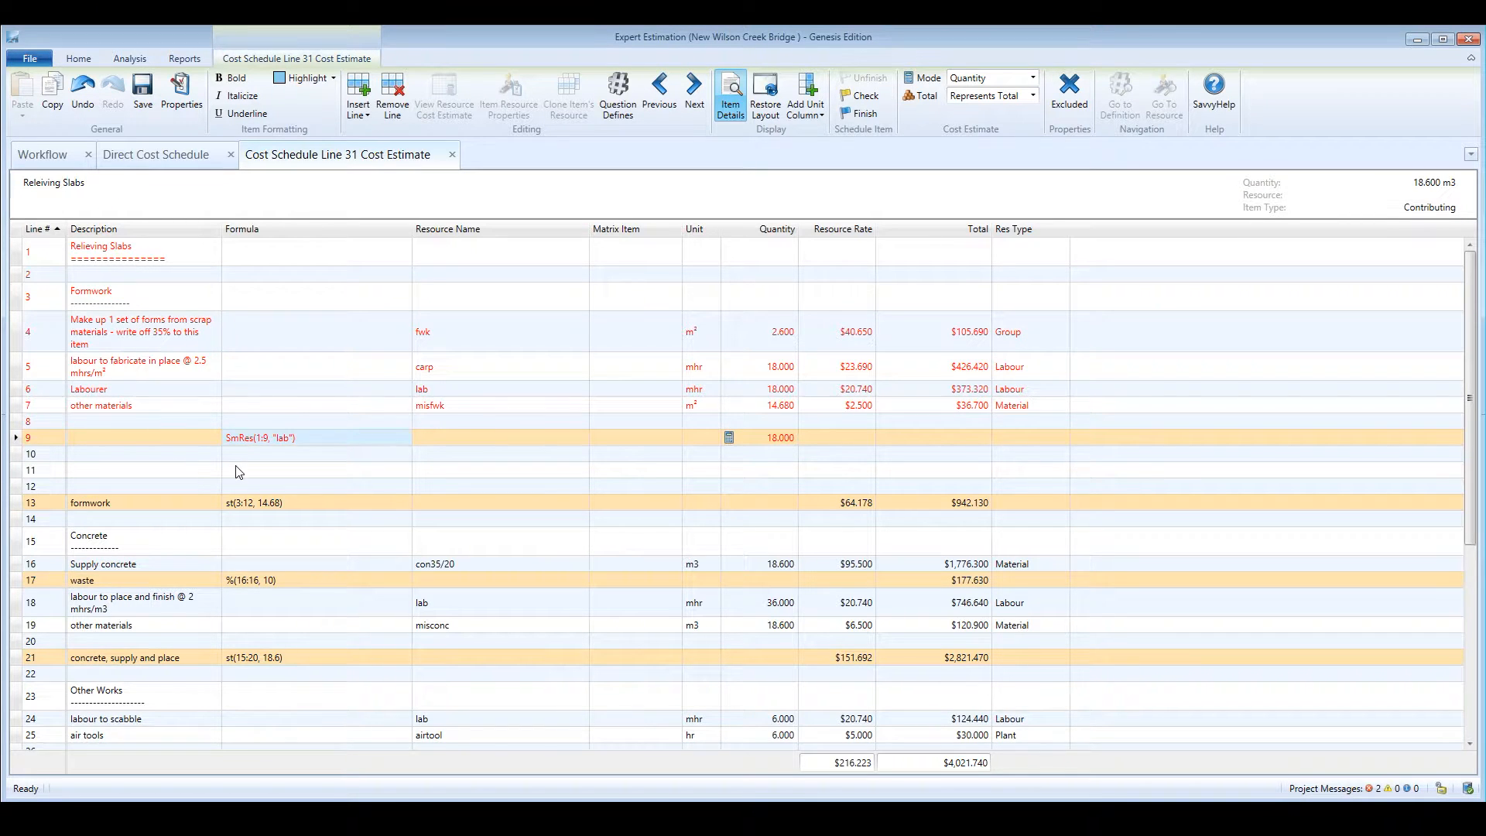
Enter SmResUnit(1:10, "mhr") on line 11 via the SmR autocomplete
text(SmResUnit()
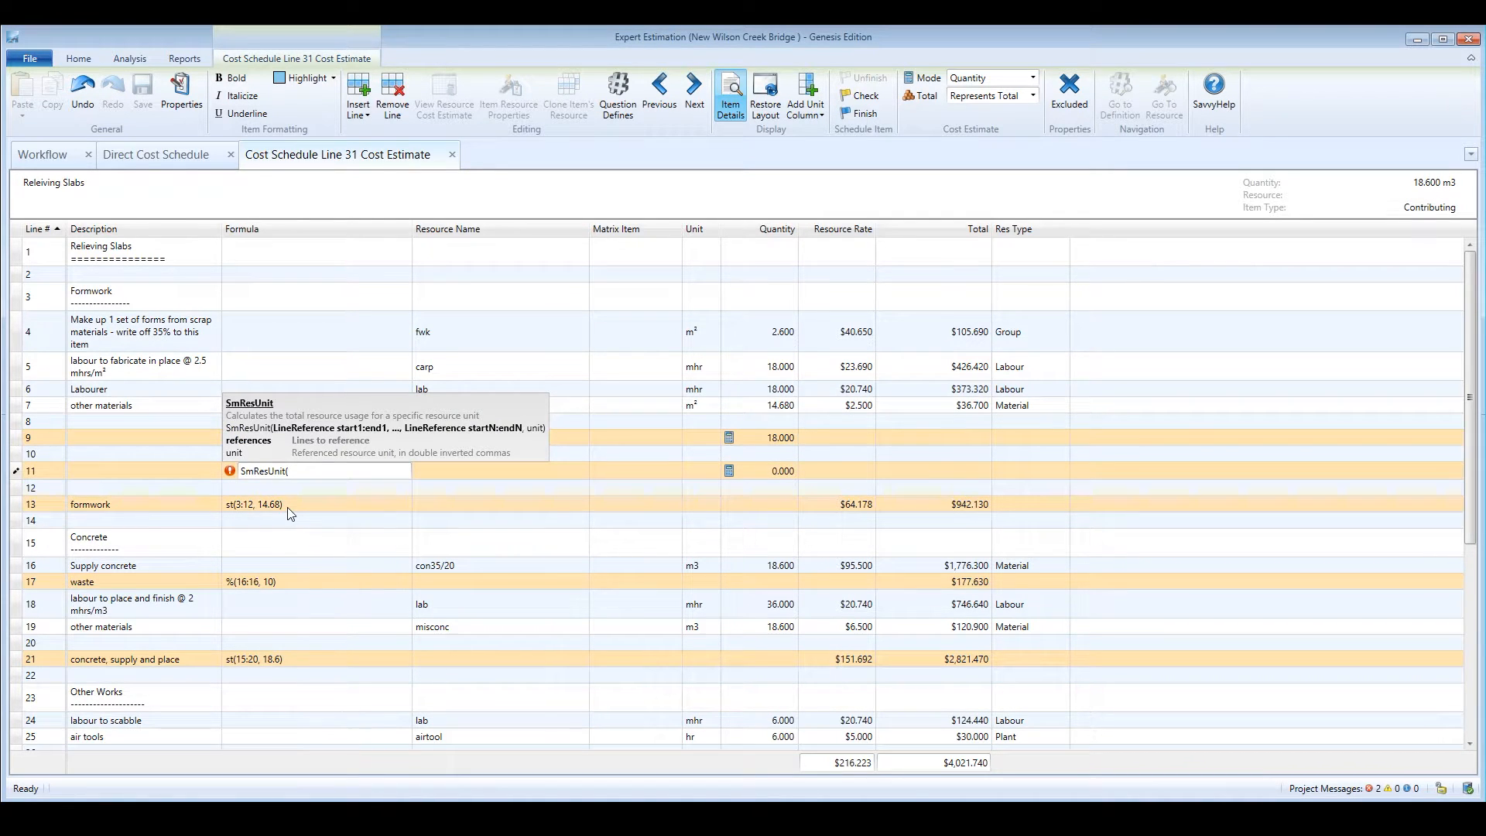
text(1:10)
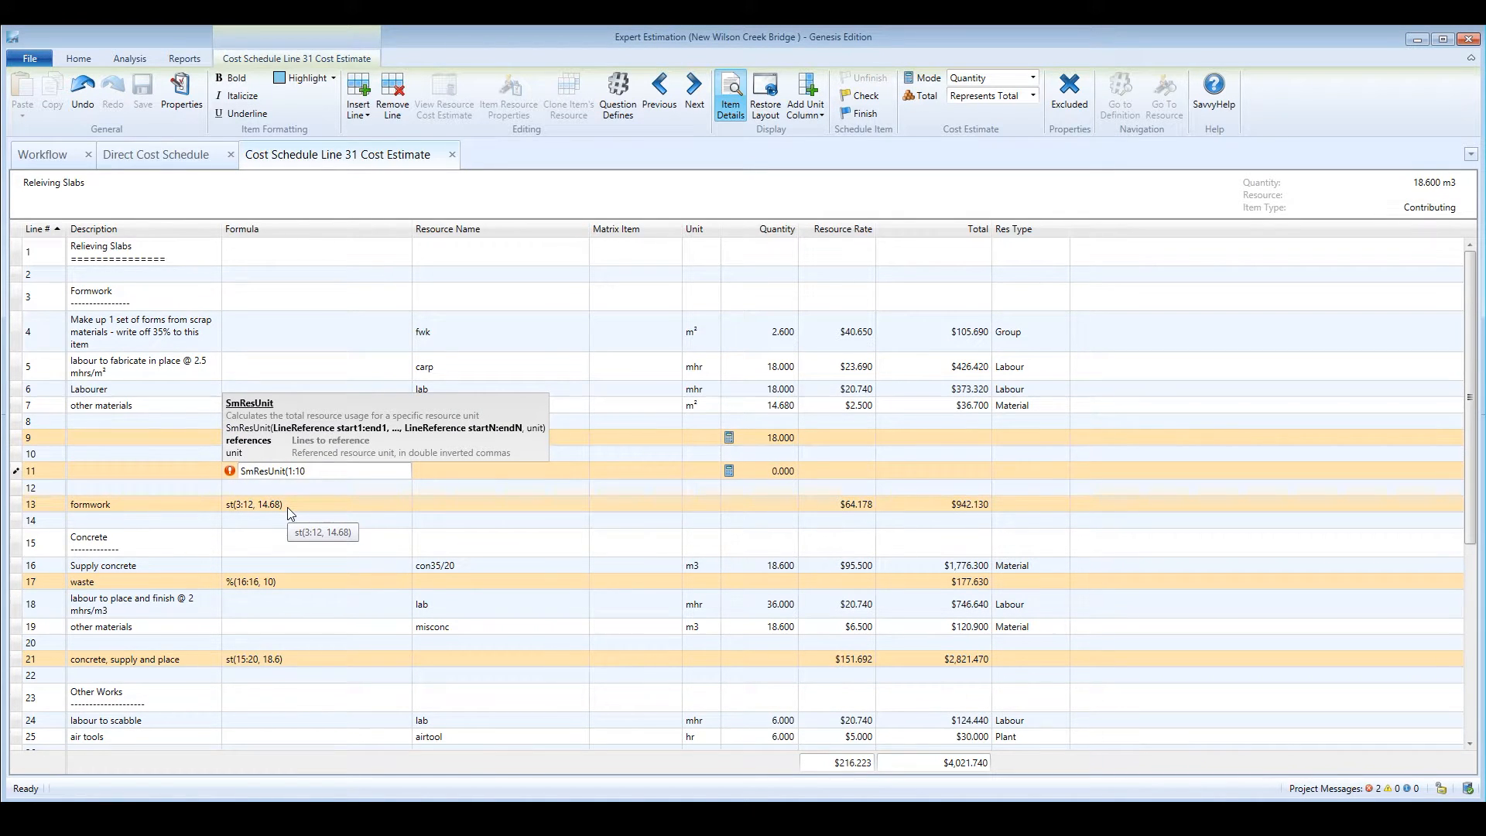
text(, "mh)
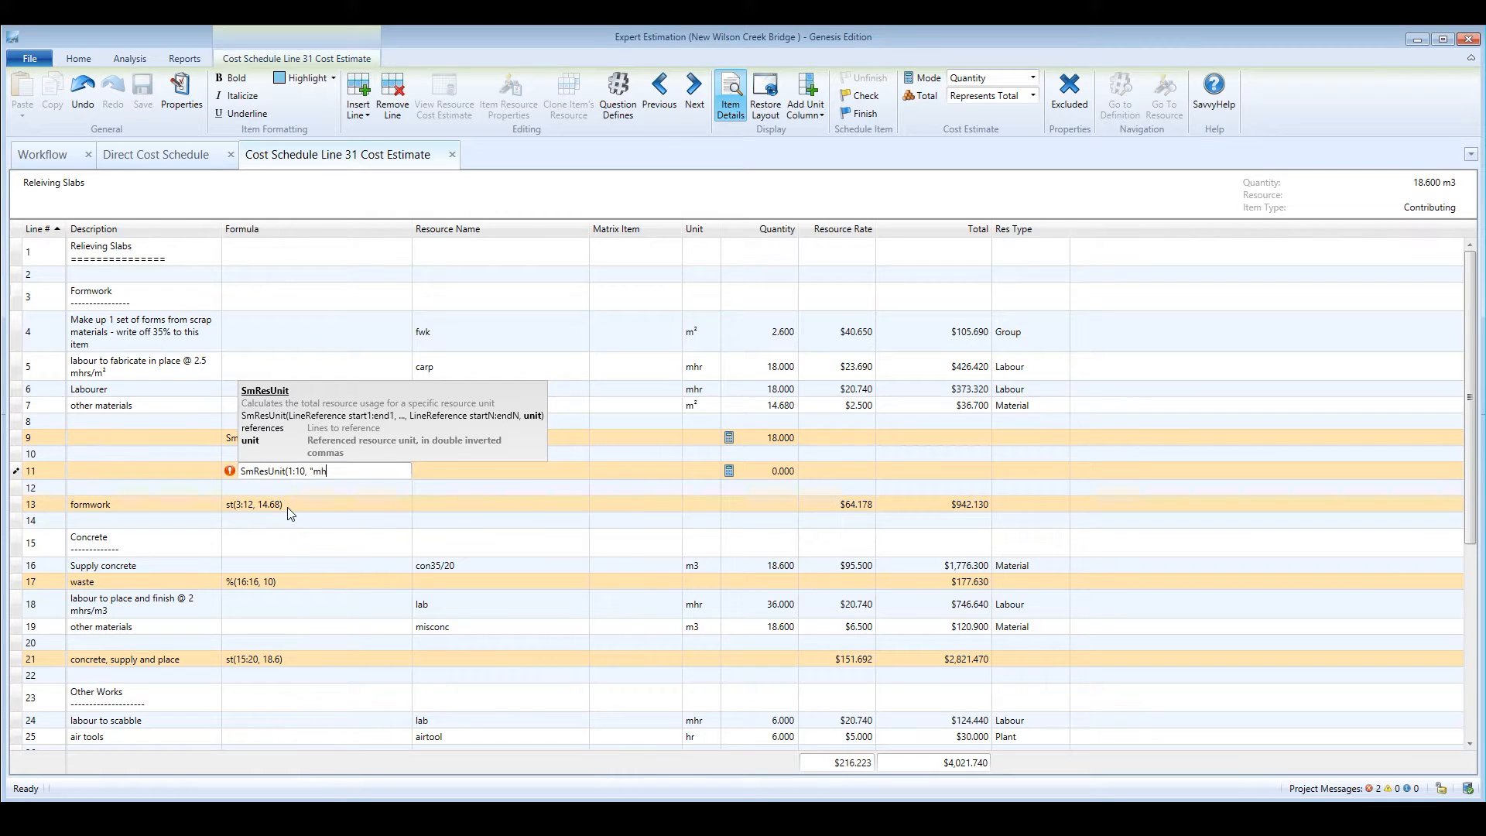